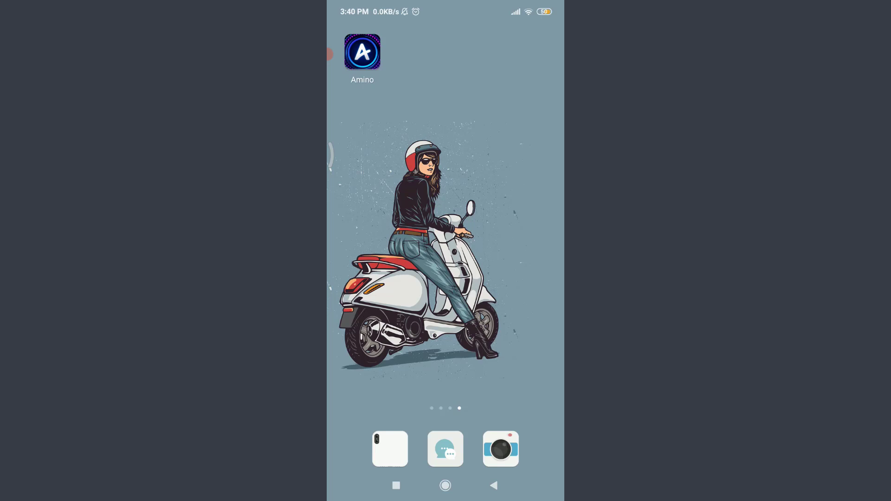
- Launch Amino from the home screen to reach its Discover page
left_click(361, 51)
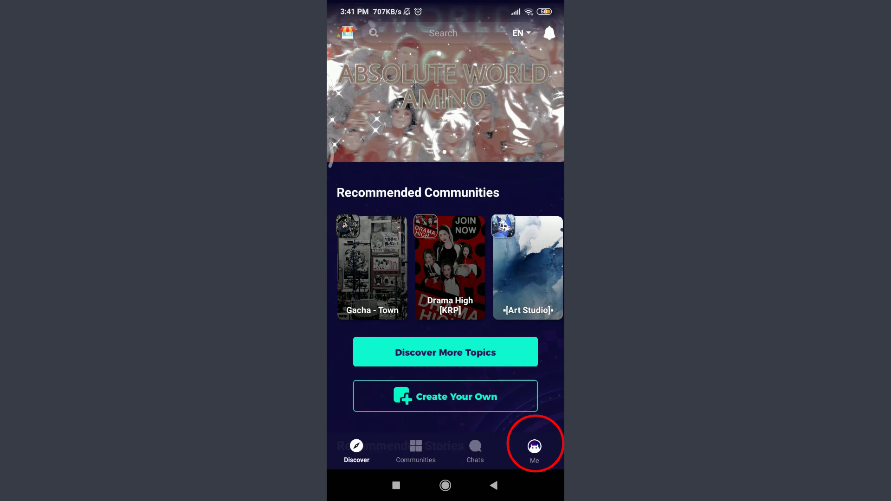
- Log in to the existing account via Email Address, reaching the Welcome screen
left_click(532, 449)
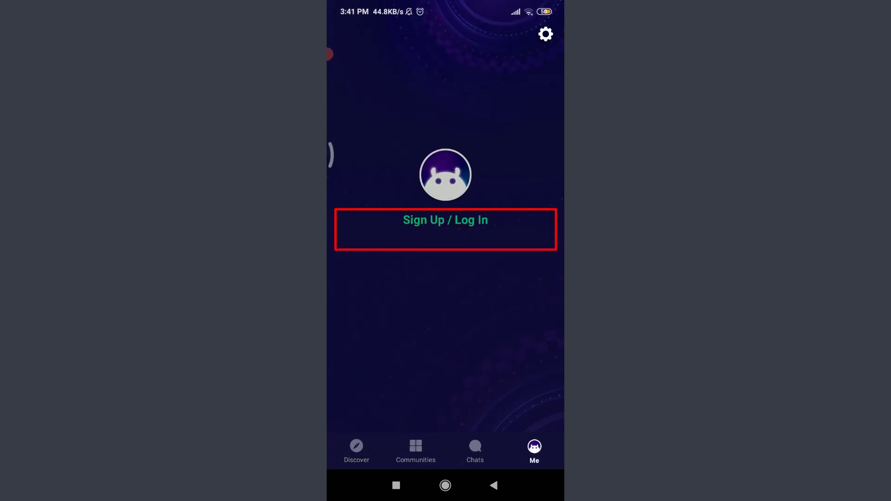
left_click(444, 230)
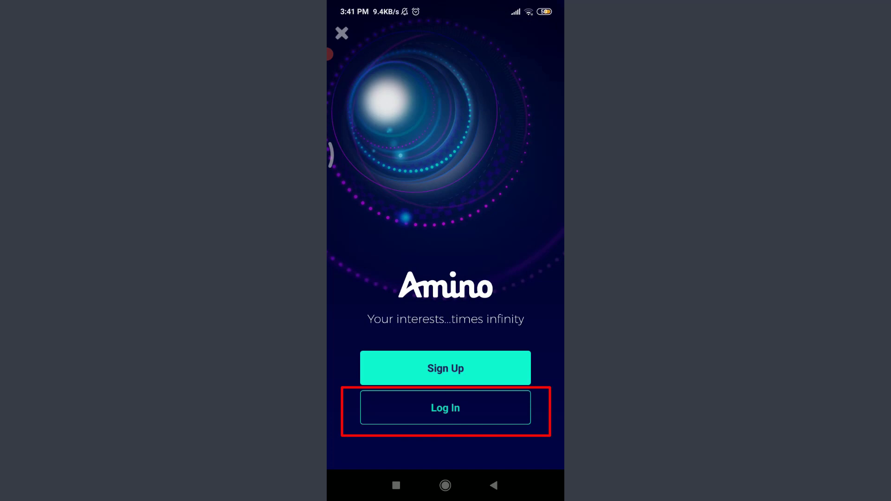
left_click(445, 408)
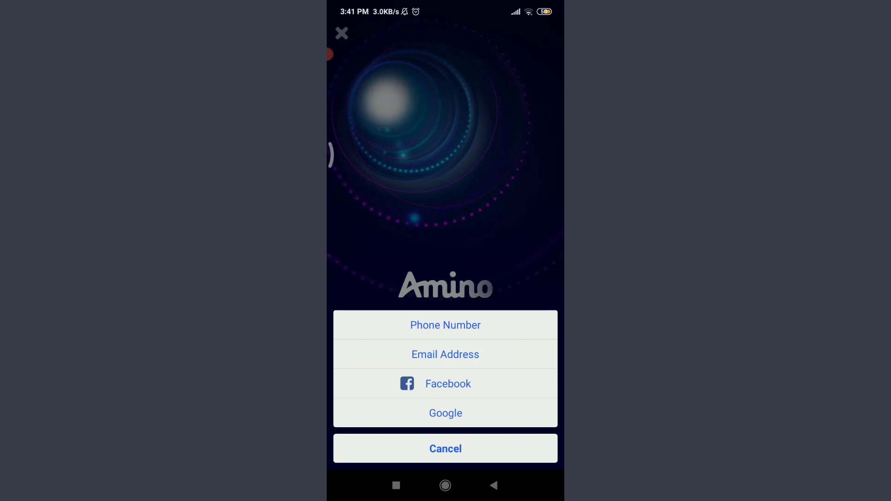
left_click(444, 353)
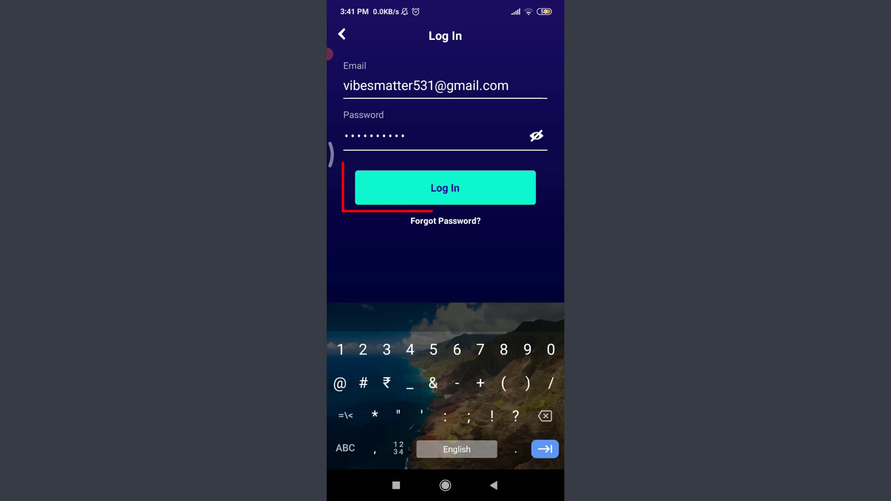
left_click(445, 188)
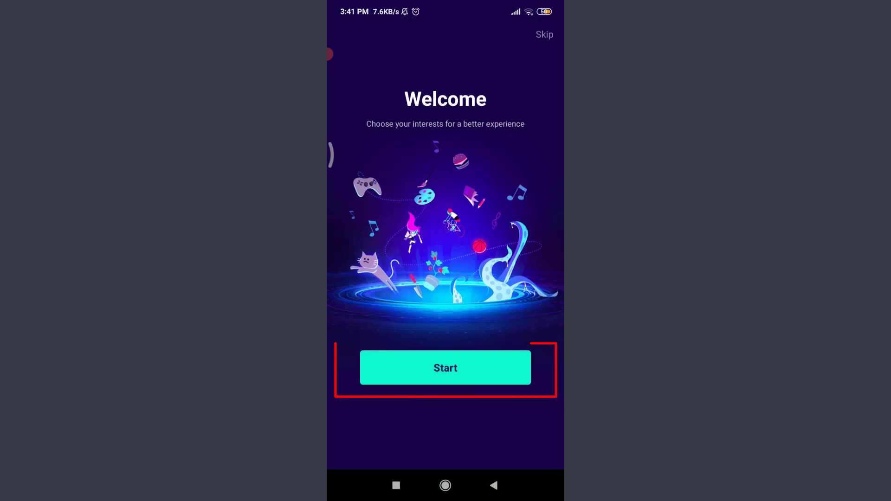
- Skip interests and profile setup, then land on the account's Me profile page
left_click(444, 368)
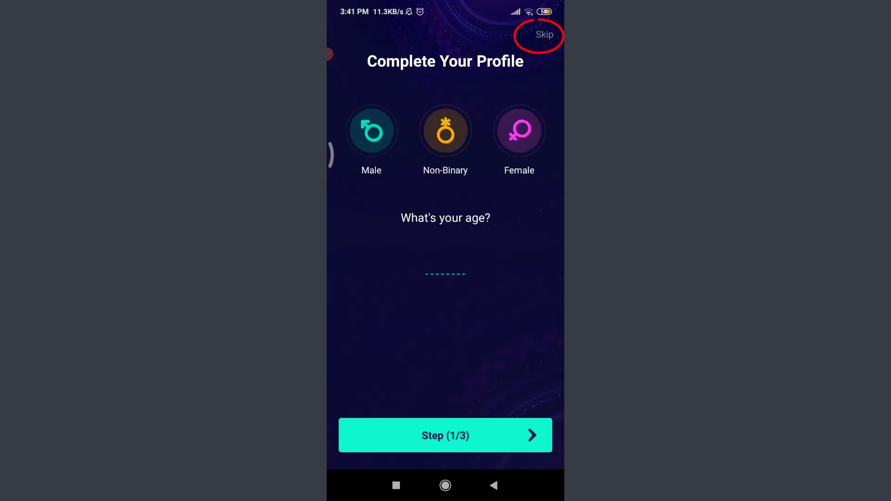
left_click(543, 35)
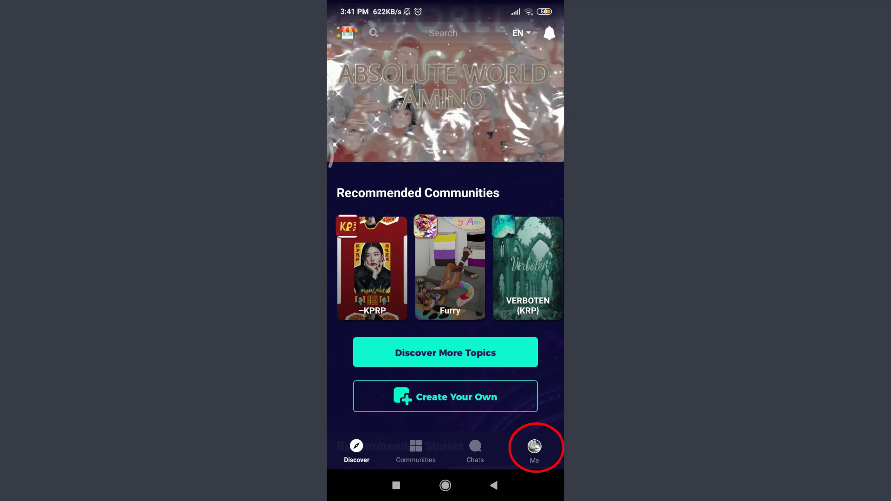
left_click(532, 449)
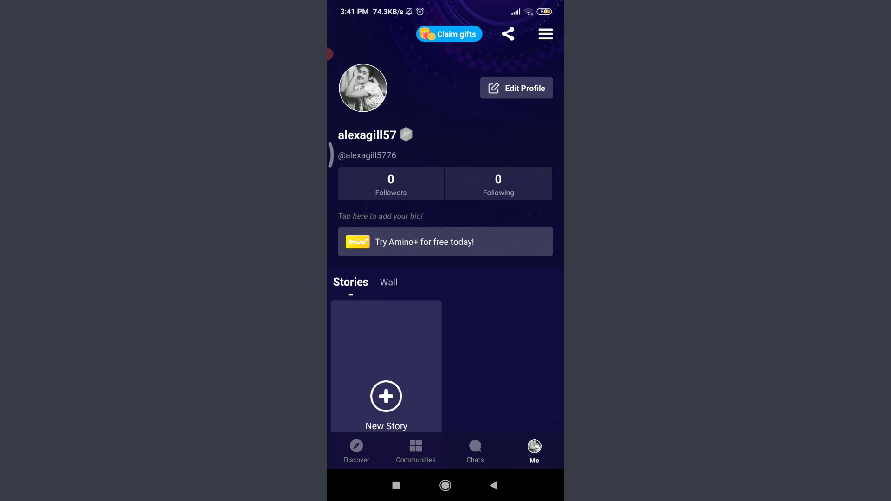